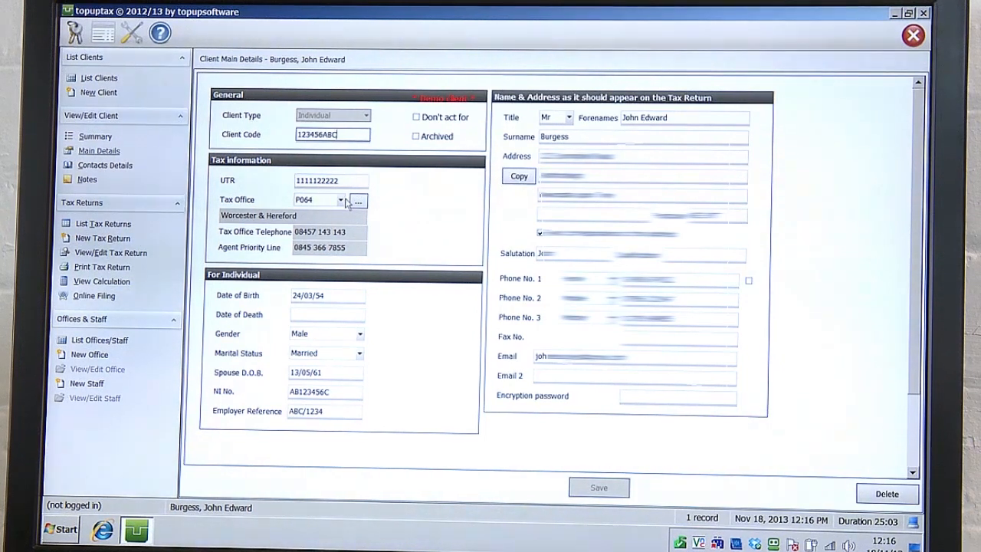
mouse_move(349, 333)
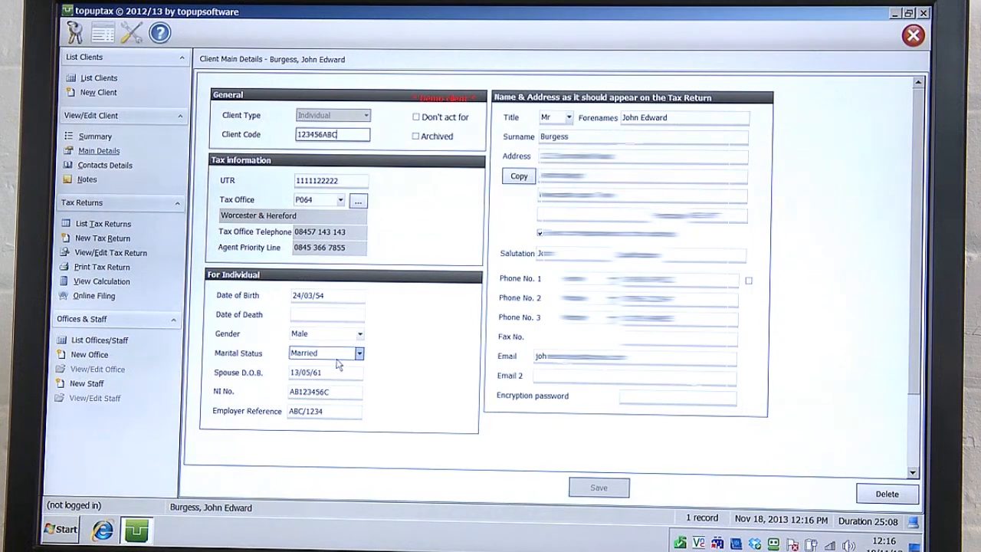
left_click(325, 371)
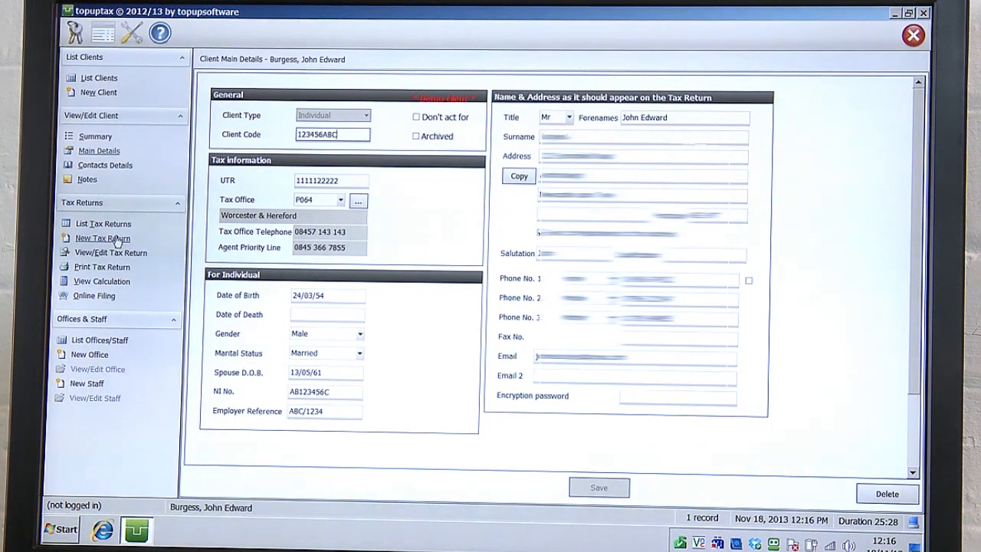
left_click(102, 238)
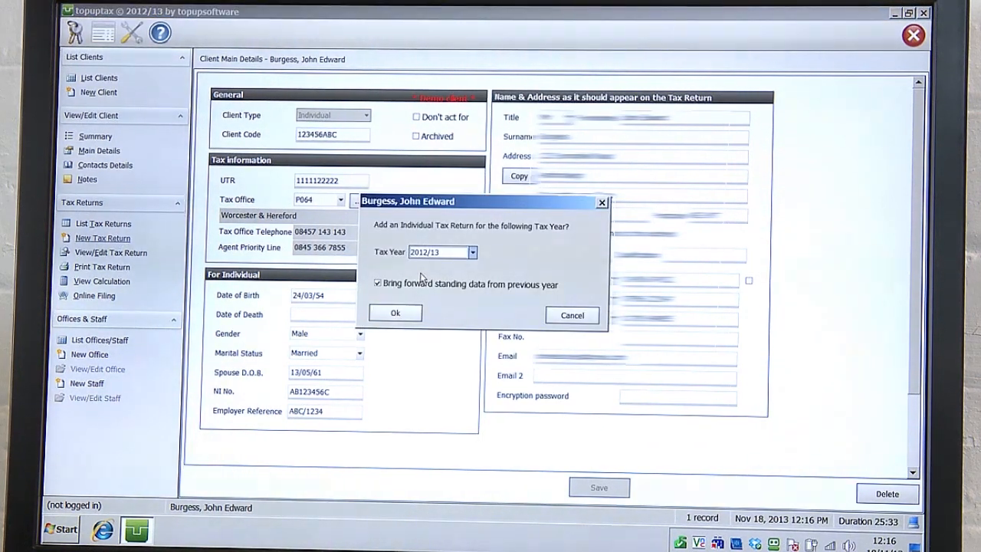
mouse_move(410, 260)
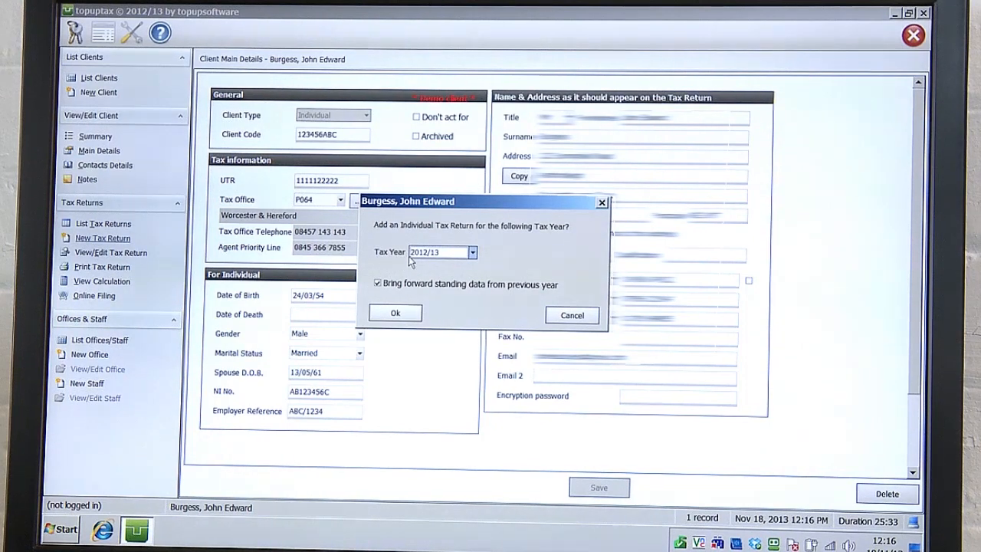